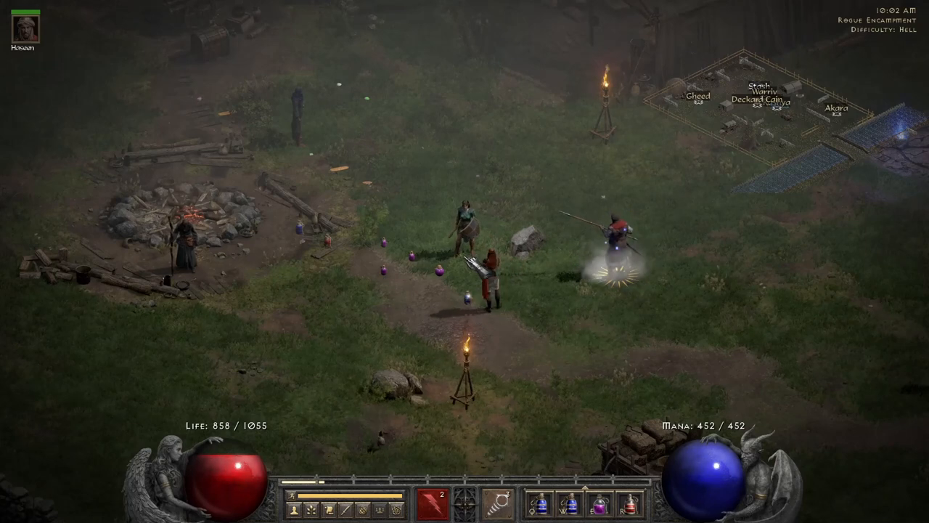
Show ground item labels in the Rogue Encampment so the filter's rune, gem and charm names appear.
key("alt")
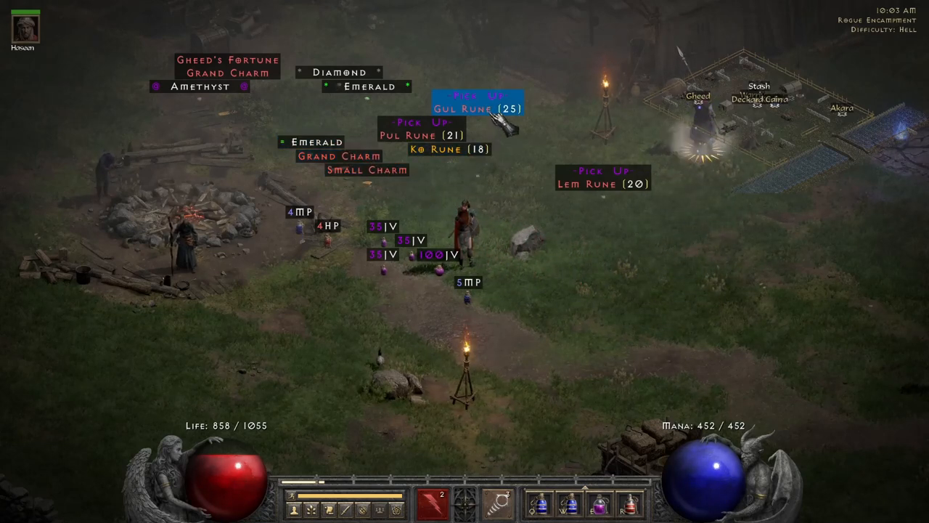
mouse_move(603, 177)
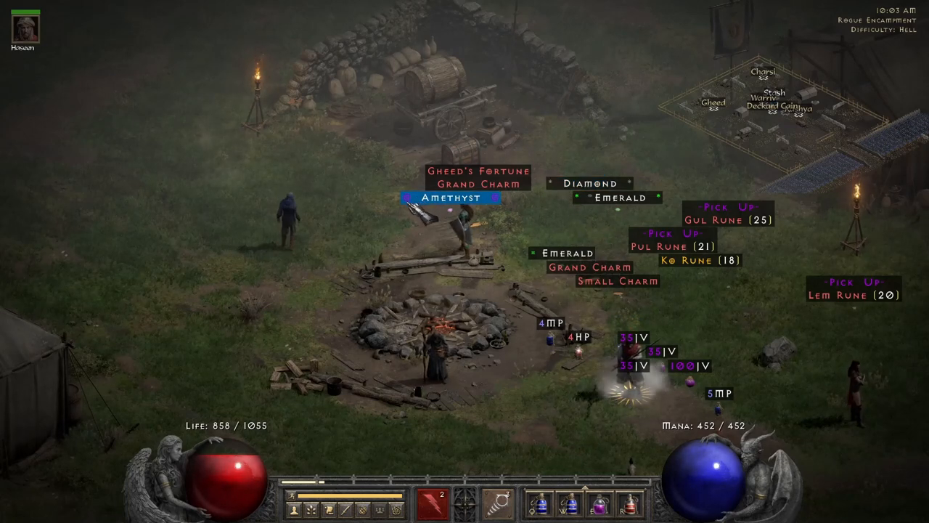
mouse_move(589, 267)
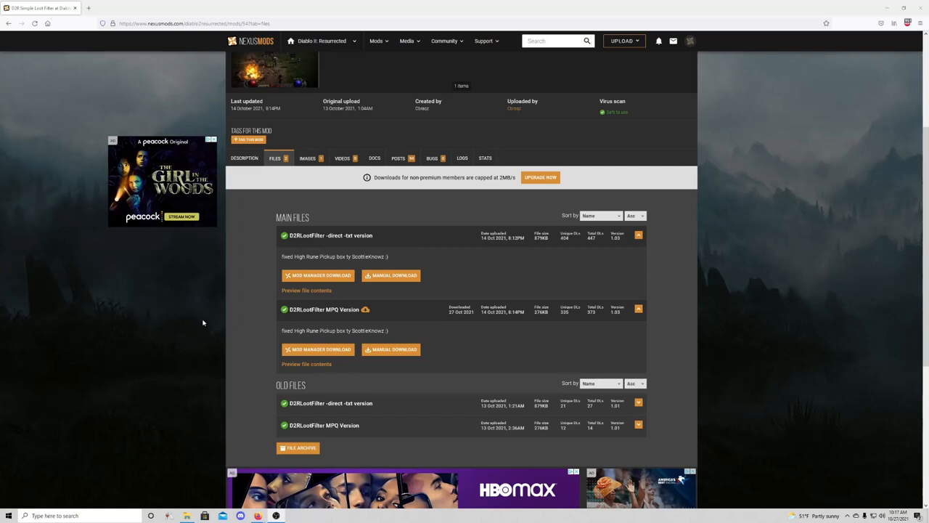
mouse_move(194, 271)
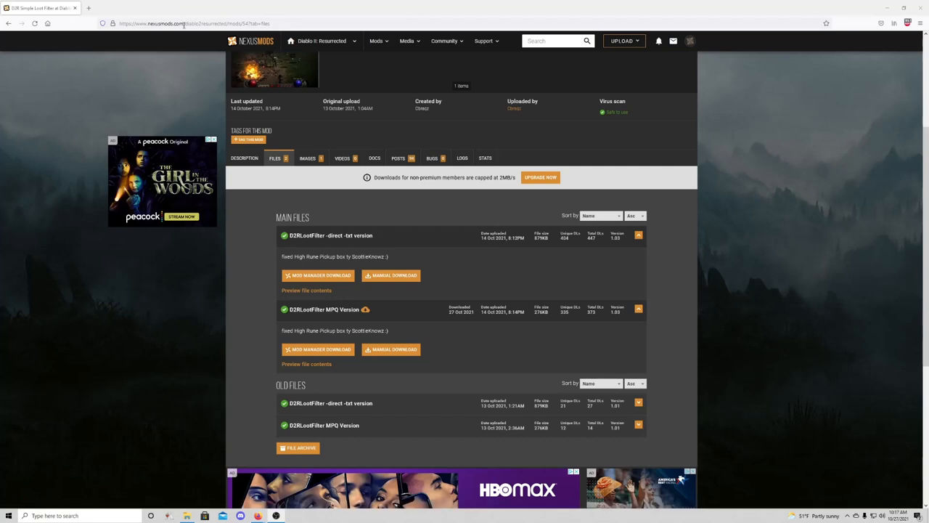
View the D2R Loot Filter description on Nexus Mods and scroll to its Installation section.
left_click(191, 23)
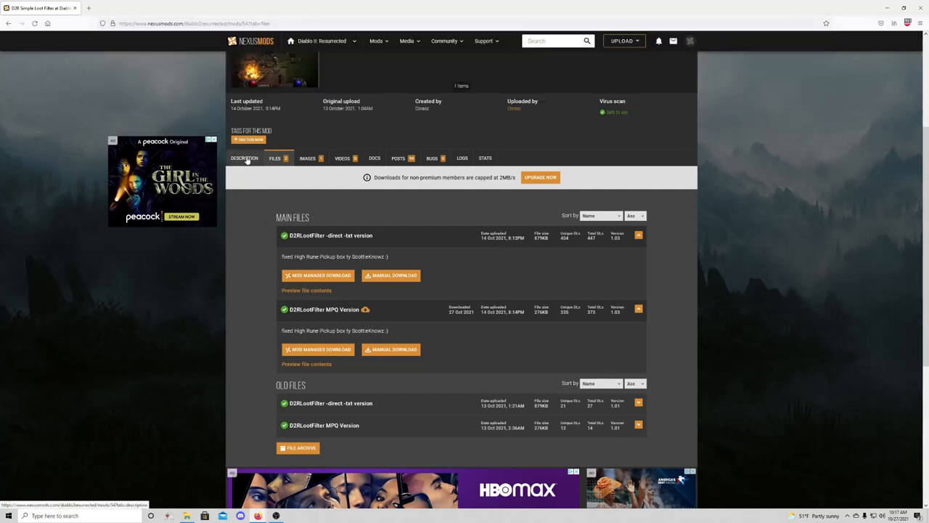
left_click(244, 157)
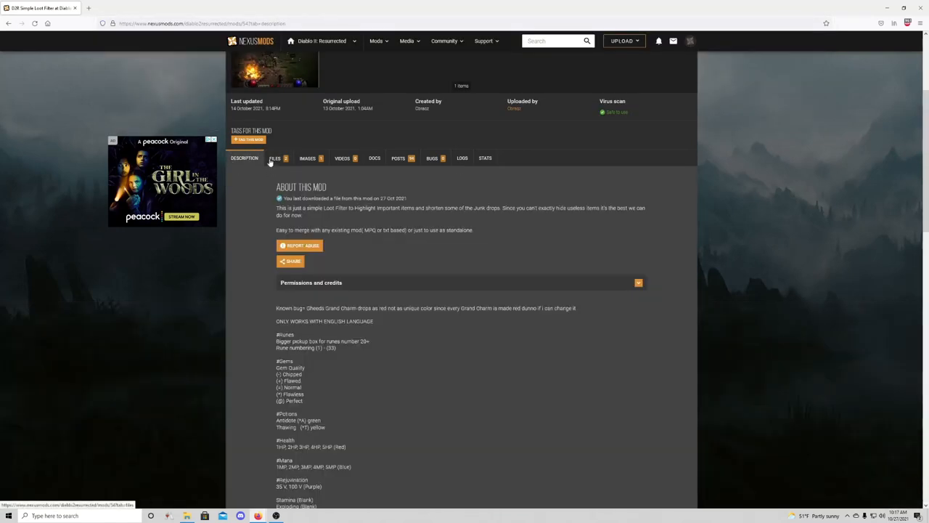
scroll("down", 3)
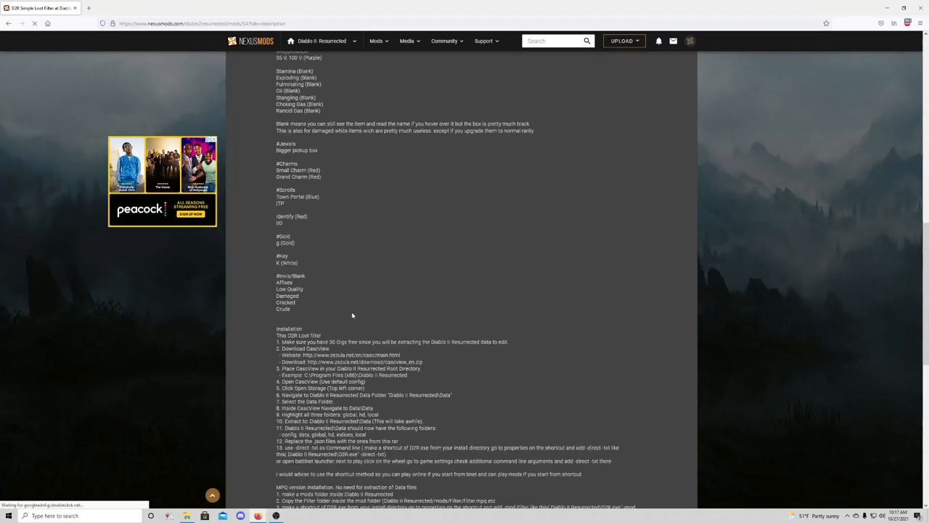
scroll("down", 3)
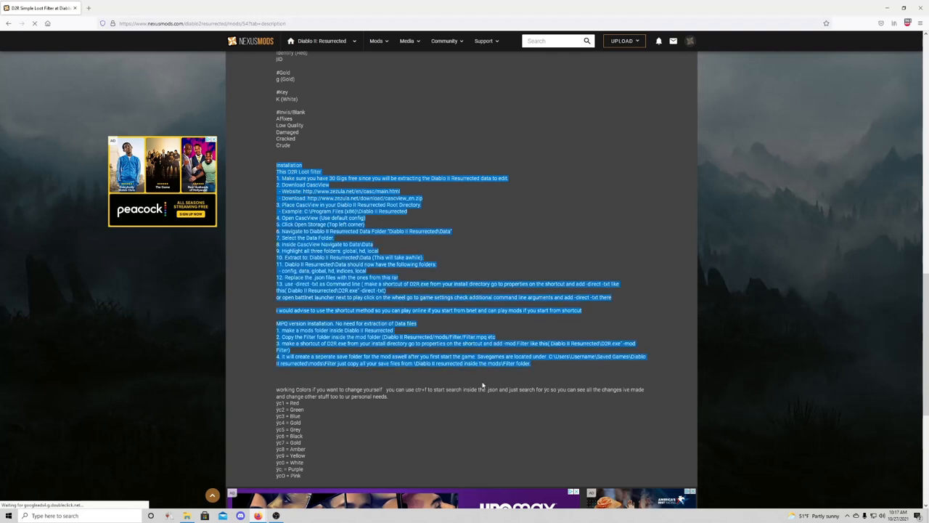
mouse_move(552, 374)
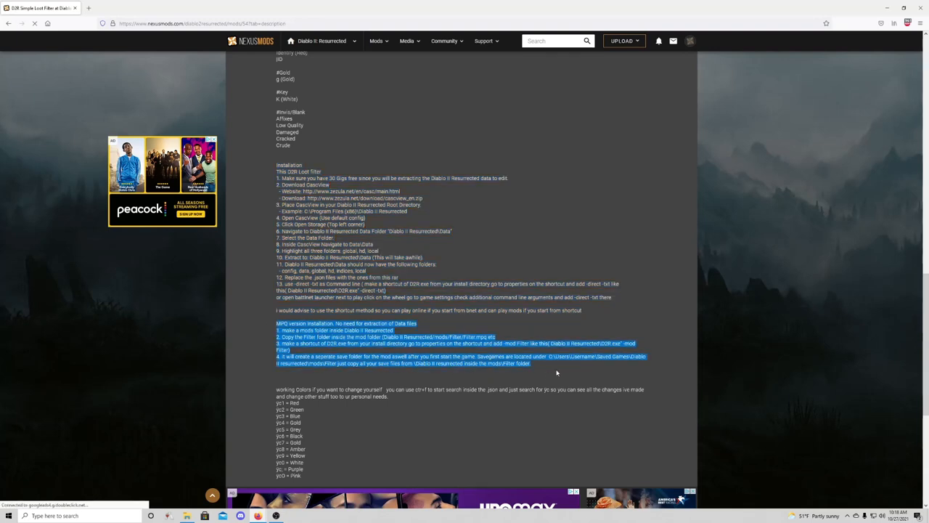
mouse_move(547, 370)
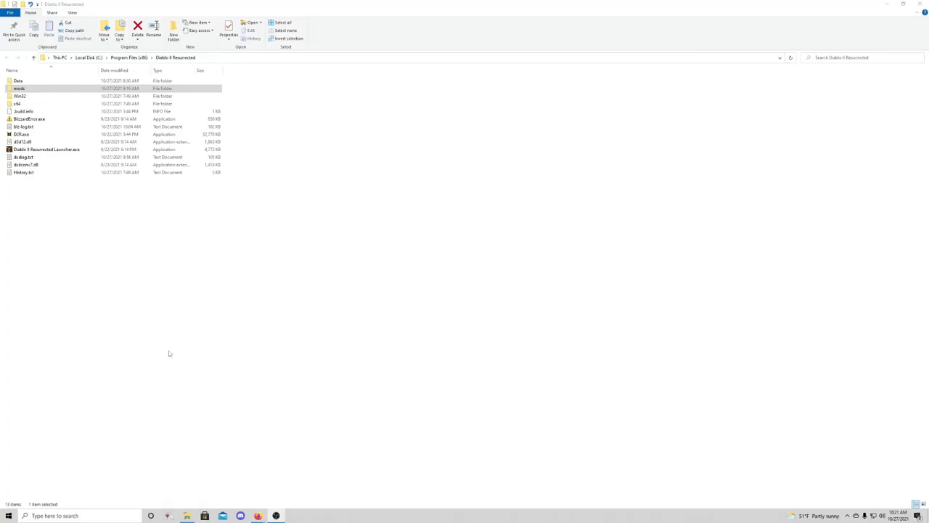
mouse_move(123, 279)
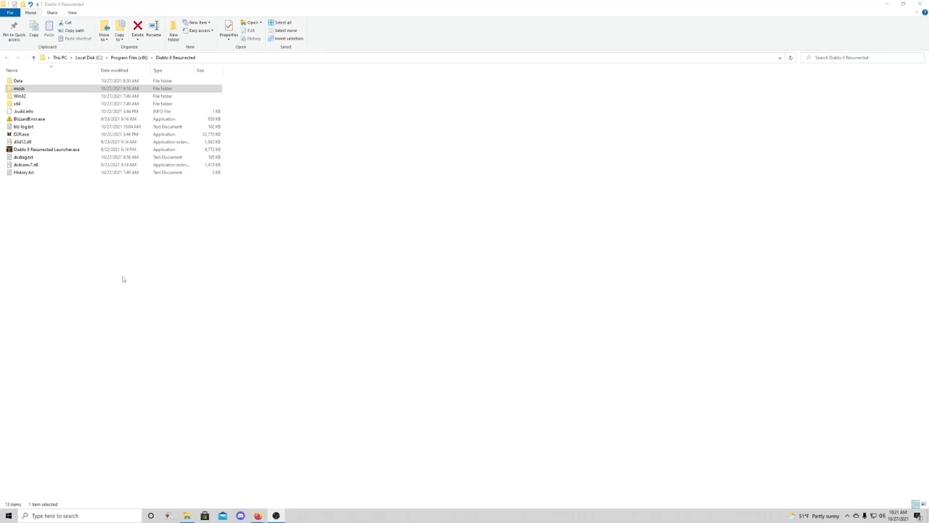
mouse_move(241, 258)
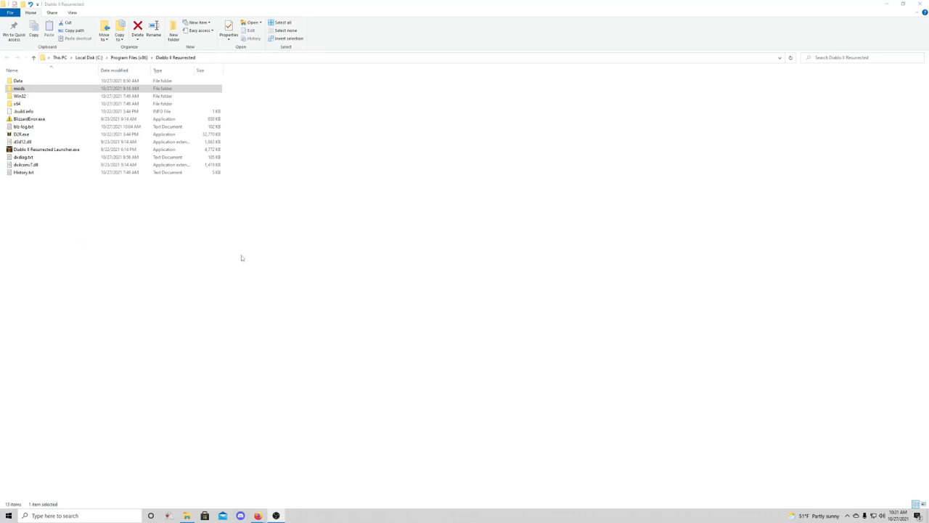
mouse_move(212, 204)
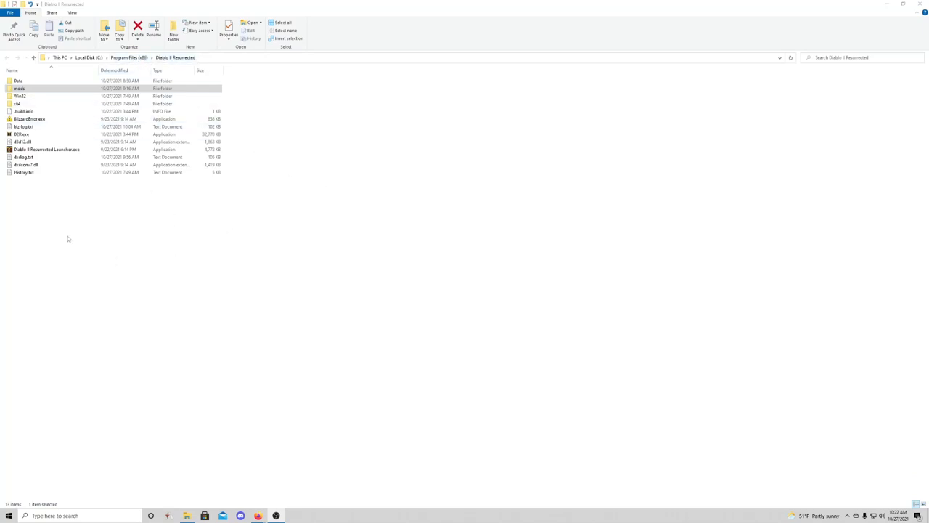
Bring up the New item menu in the Diablo II Resurrected install folder.
right_click(67, 238)
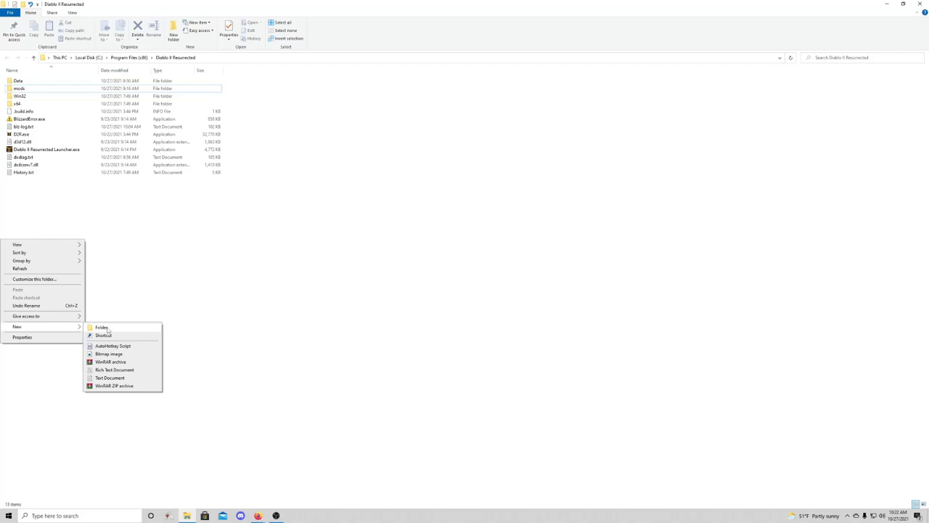
mouse_move(151, 244)
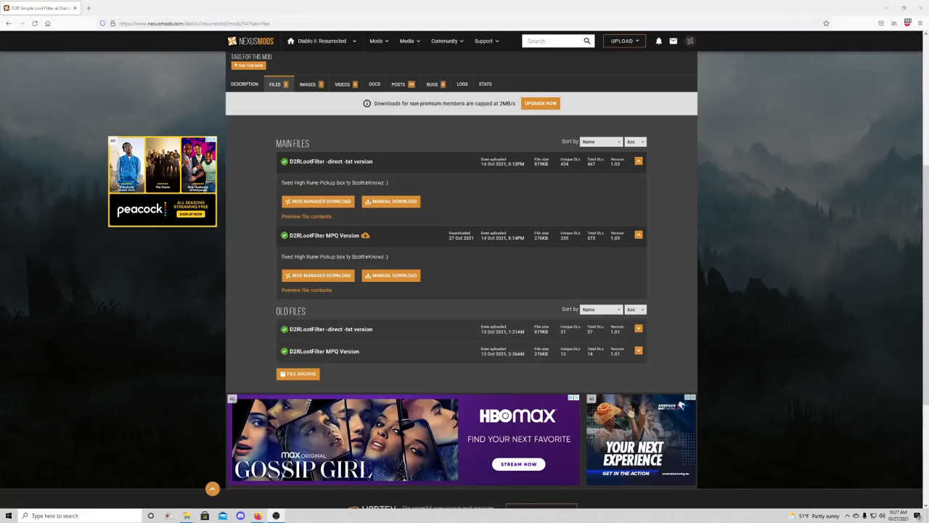
mouse_move(177, 276)
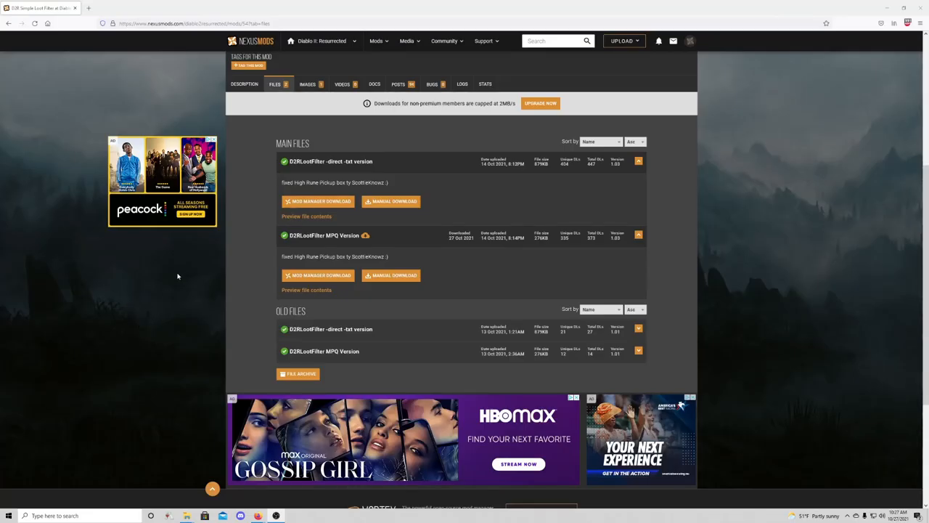
mouse_move(263, 247)
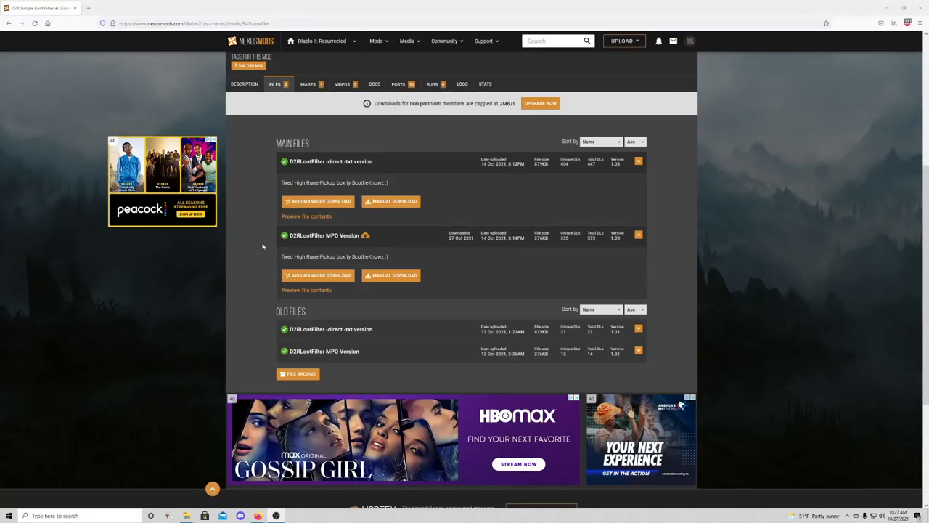
mouse_move(244, 83)
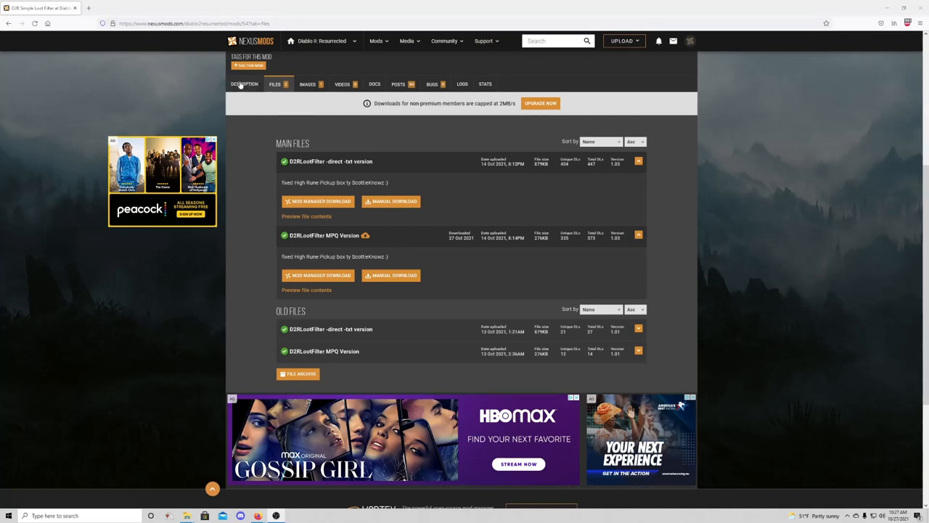
scroll("up", 3)
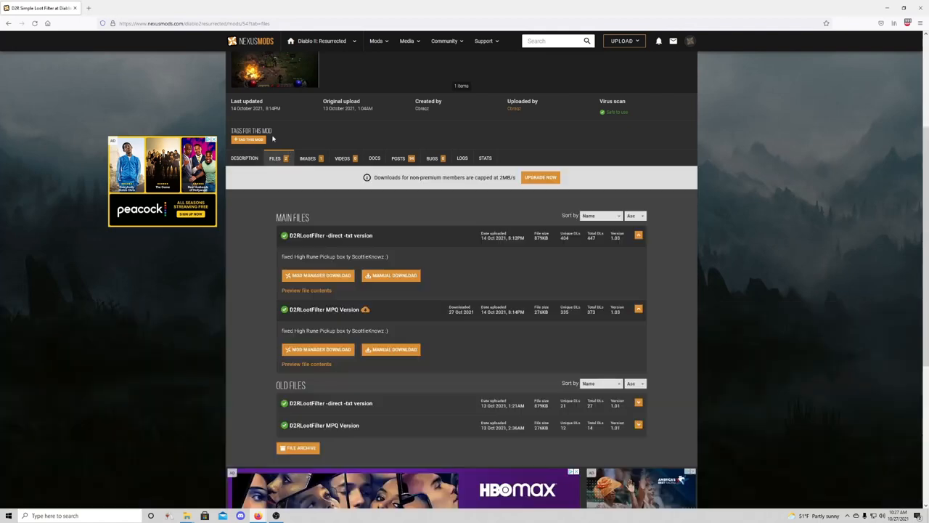
mouse_move(328, 145)
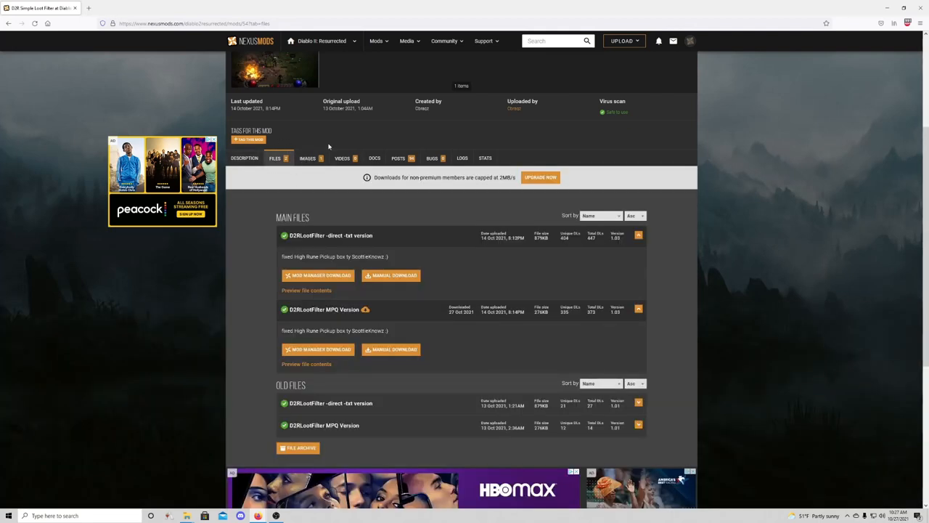
mouse_move(370, 321)
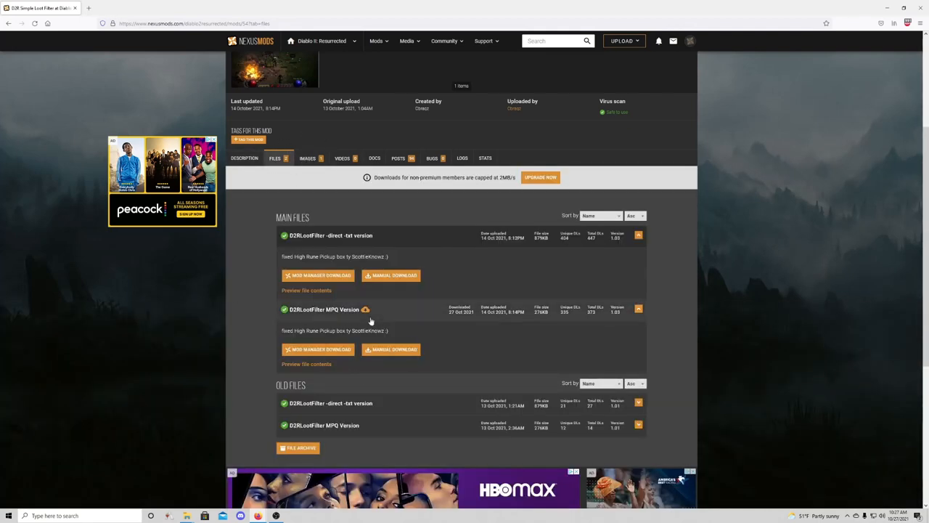
mouse_move(331, 316)
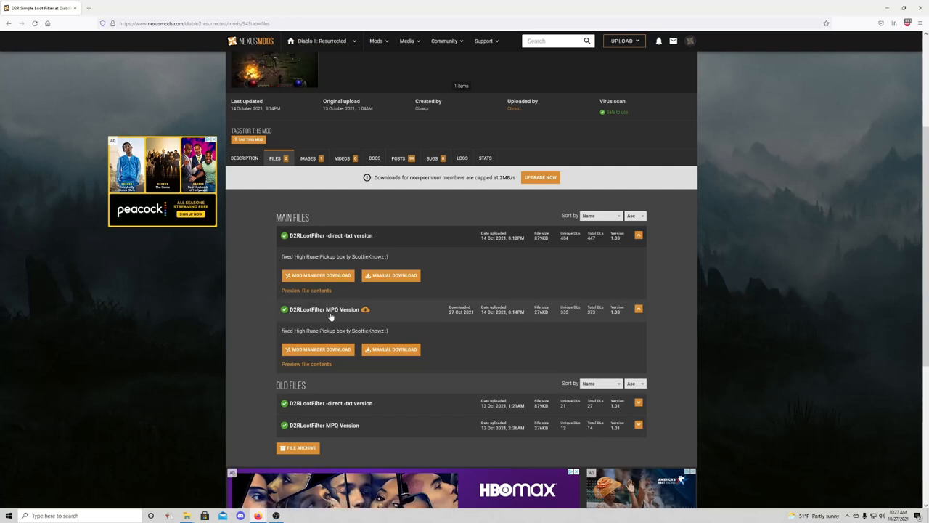
mouse_move(422, 343)
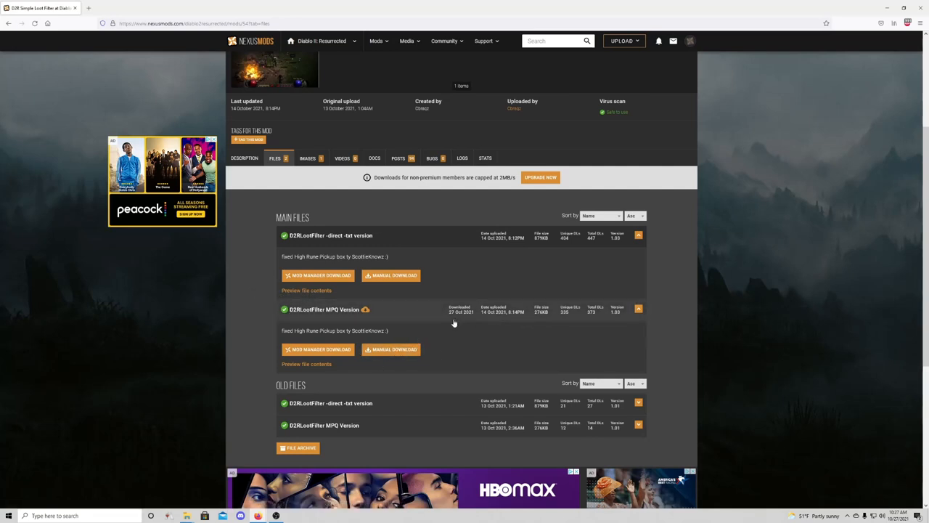
mouse_move(552, 363)
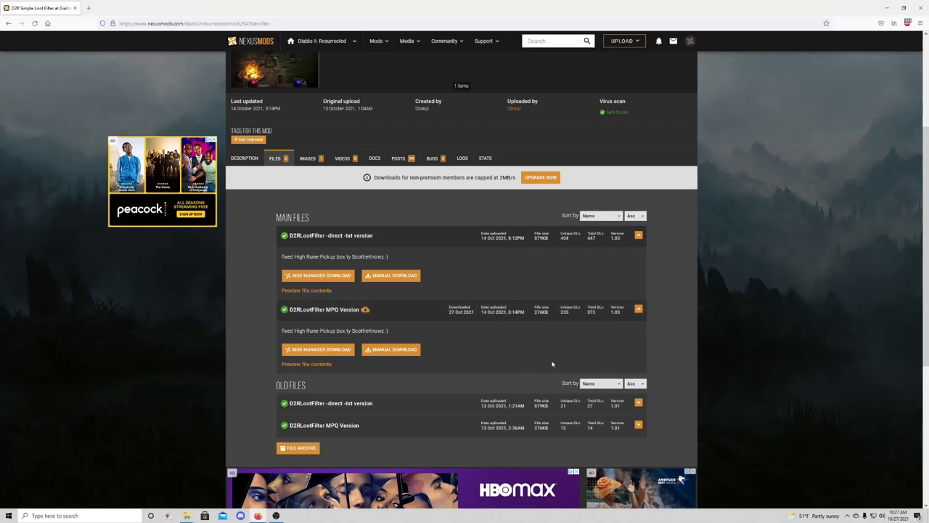
mouse_move(492, 350)
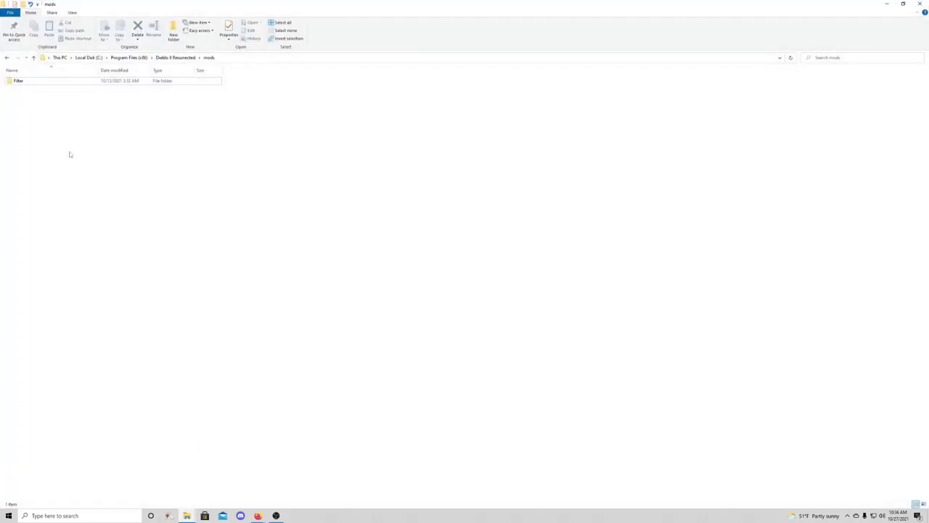
Go back from mods to the Diablo II Resurrected install folder and bring up its context menu.
left_click(34, 58)
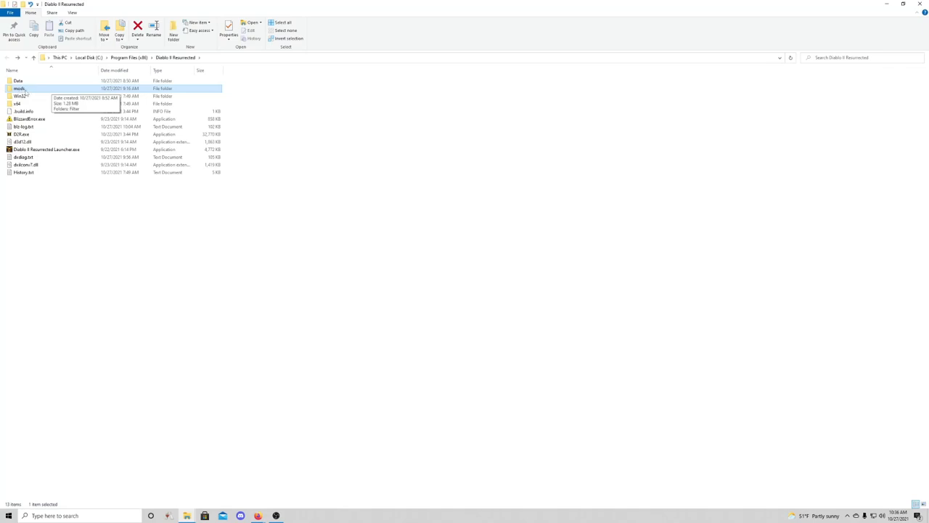
double_click(21, 89)
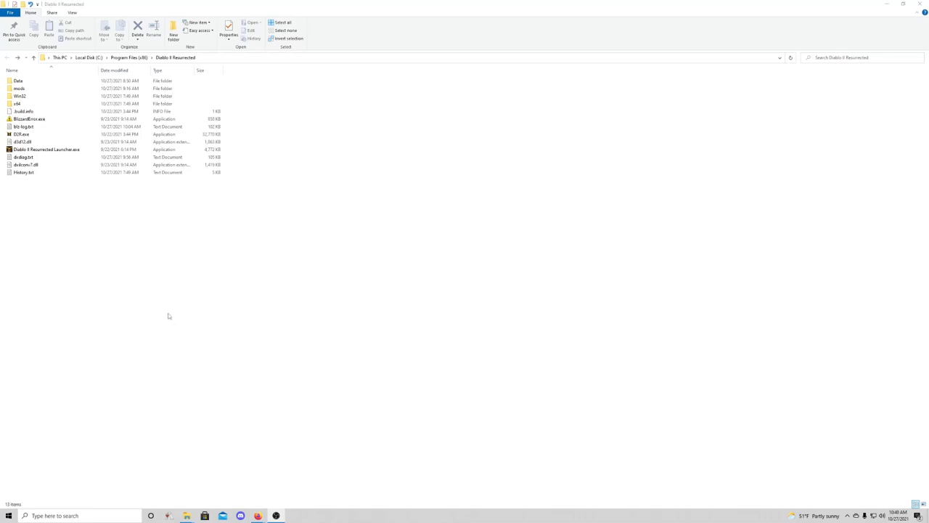
mouse_move(244, 131)
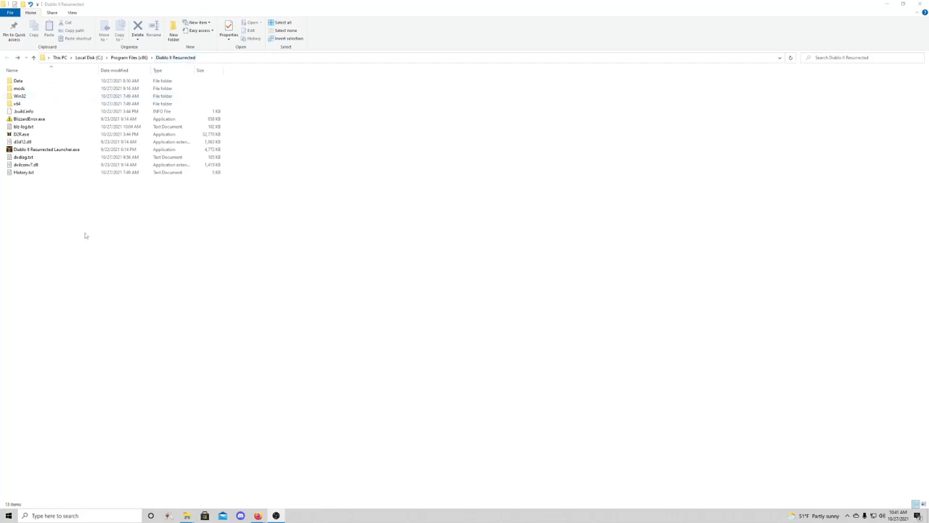
left_click(21, 134)
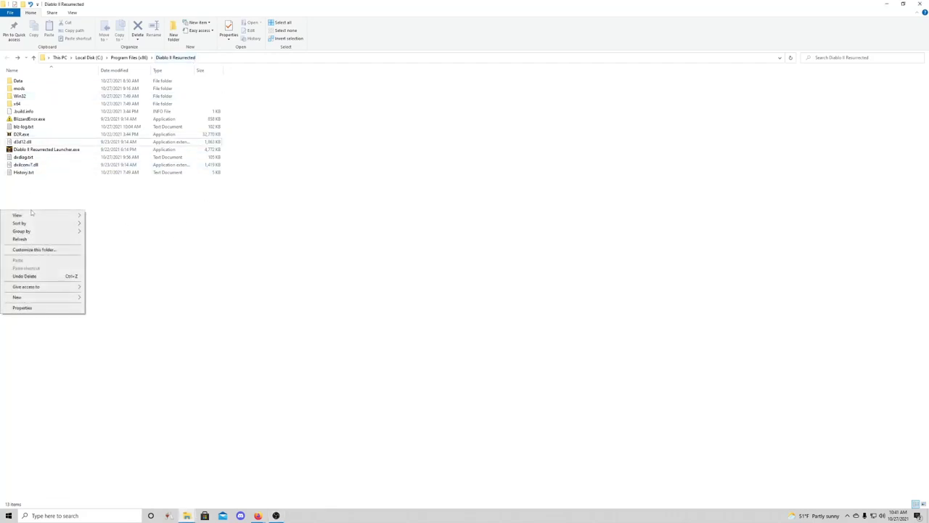
right_click(21, 134)
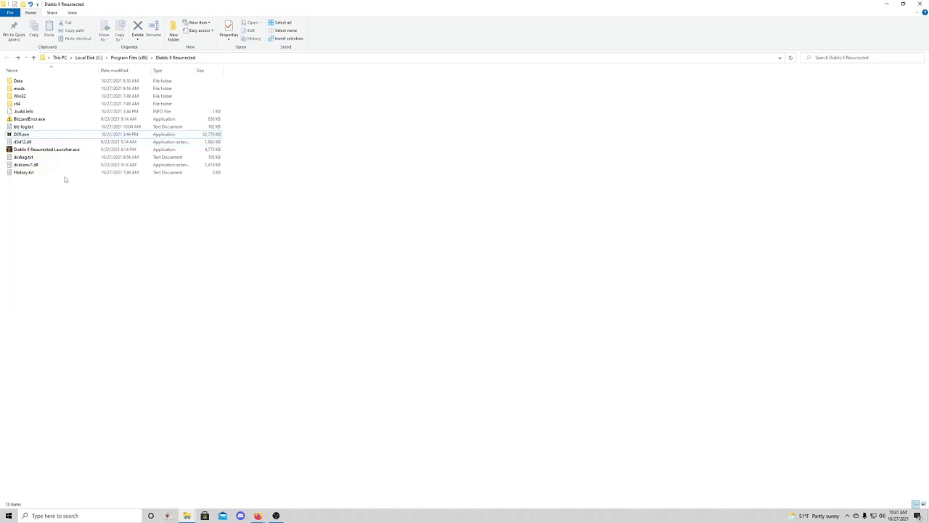
Create a shortcut to D2R.exe inside the install folder.
left_click(46, 148)
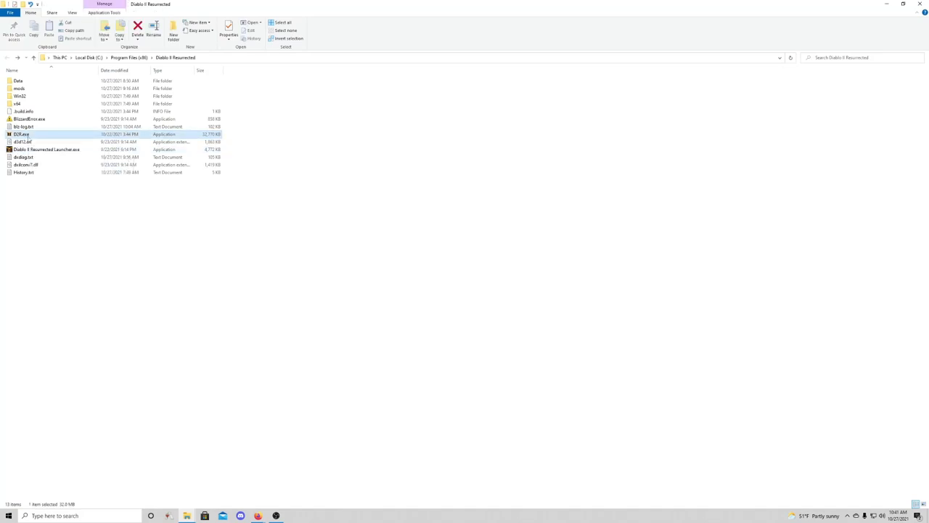
right_click(20, 134)
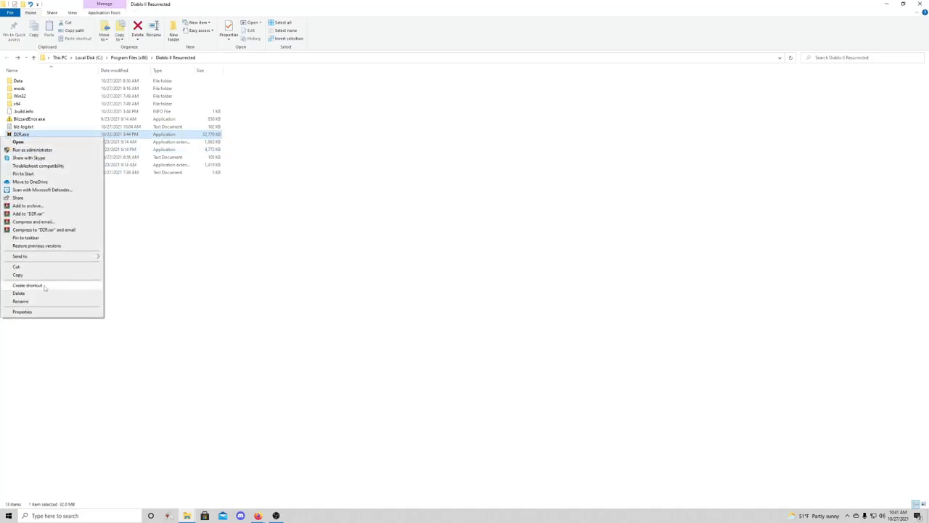
left_click(27, 284)
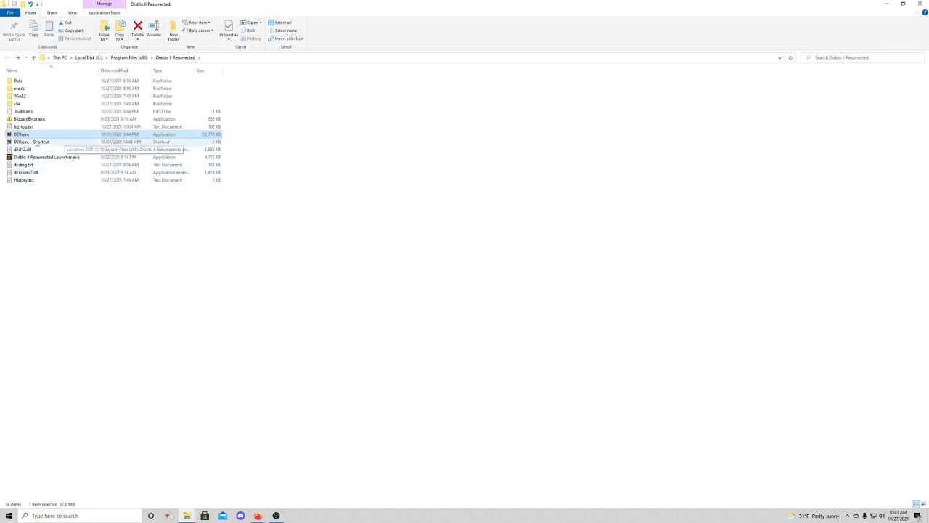
Append the mod launch argument to the D2R.exe shortcut's target and apply it.
right_click(32, 142)
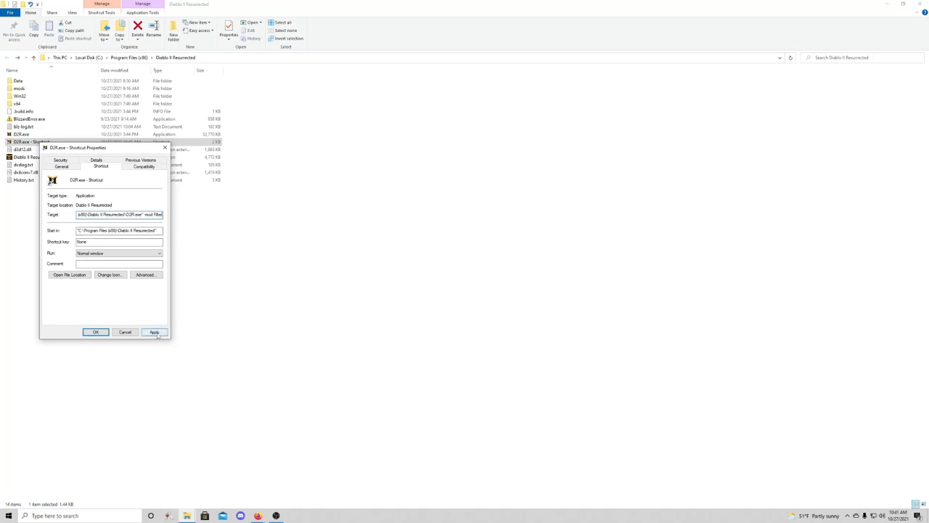
left_click(96, 331)
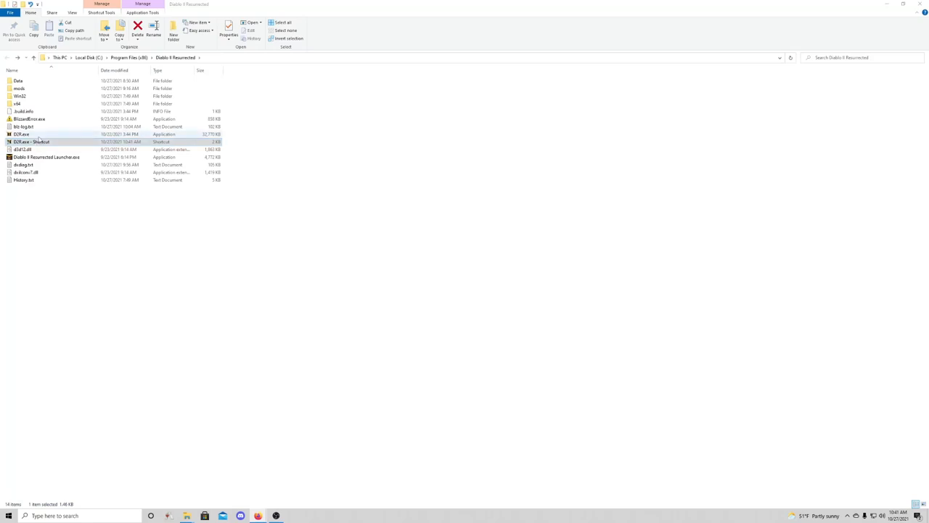
left_click(32, 143)
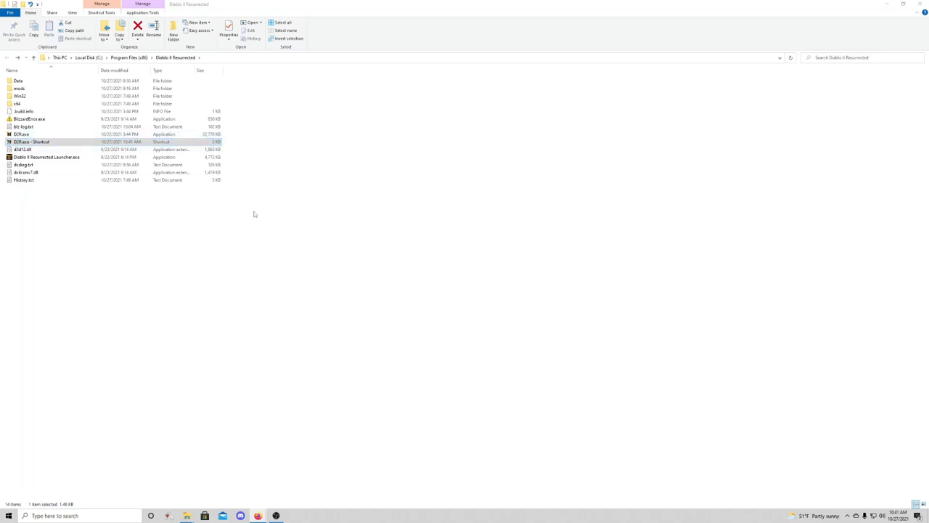
mouse_move(148, 203)
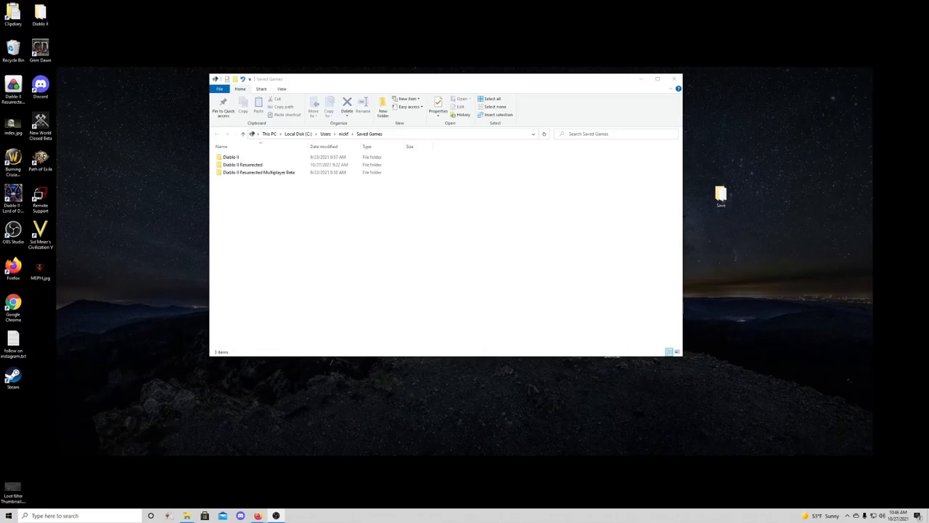
mouse_move(401, 247)
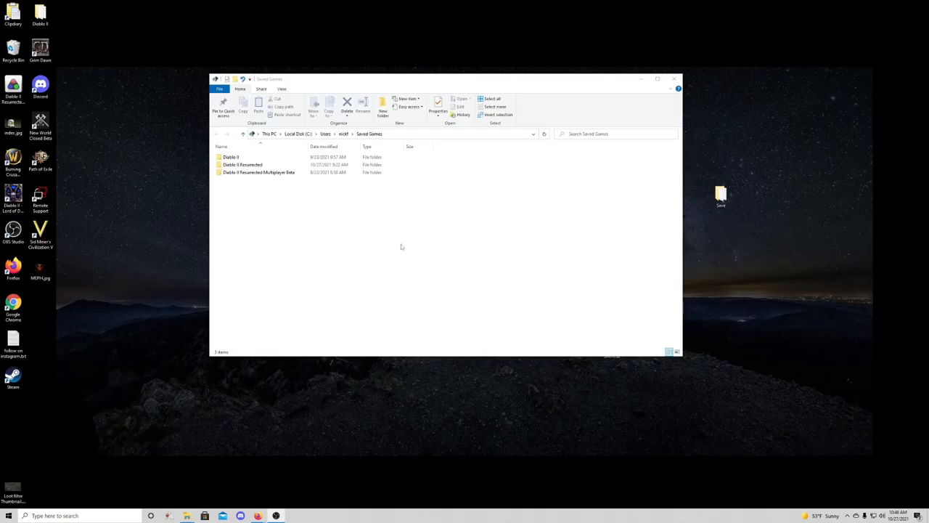
mouse_move(472, 123)
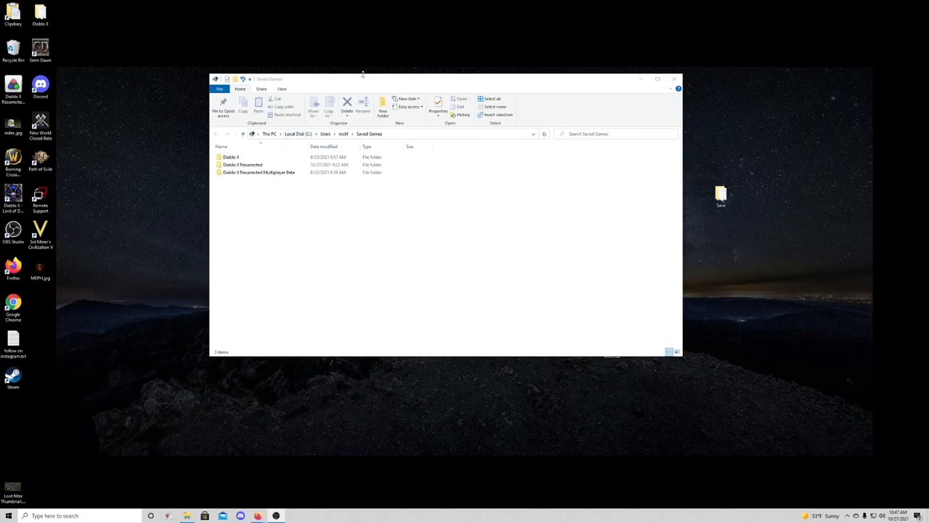
Select and copy every file in the Diablo II Resurrected saved-games folder.
left_click(259, 171)
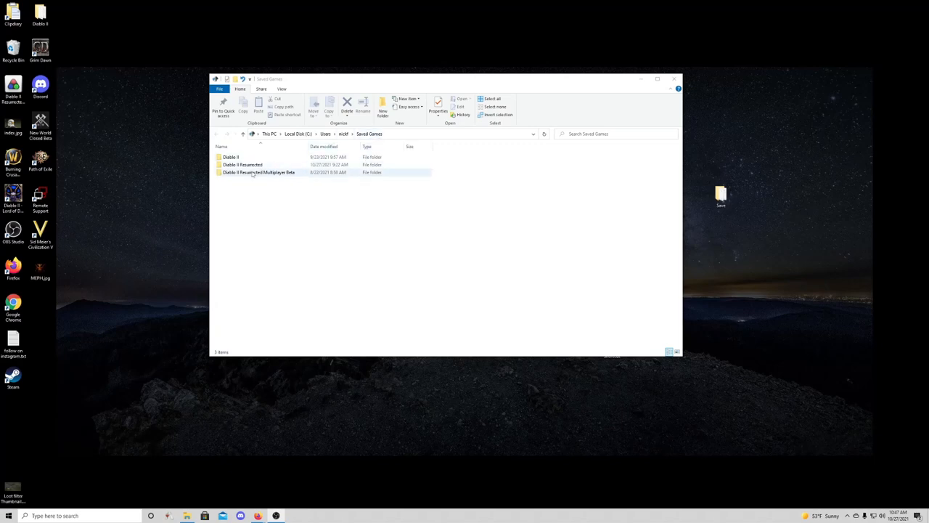
double_click(244, 165)
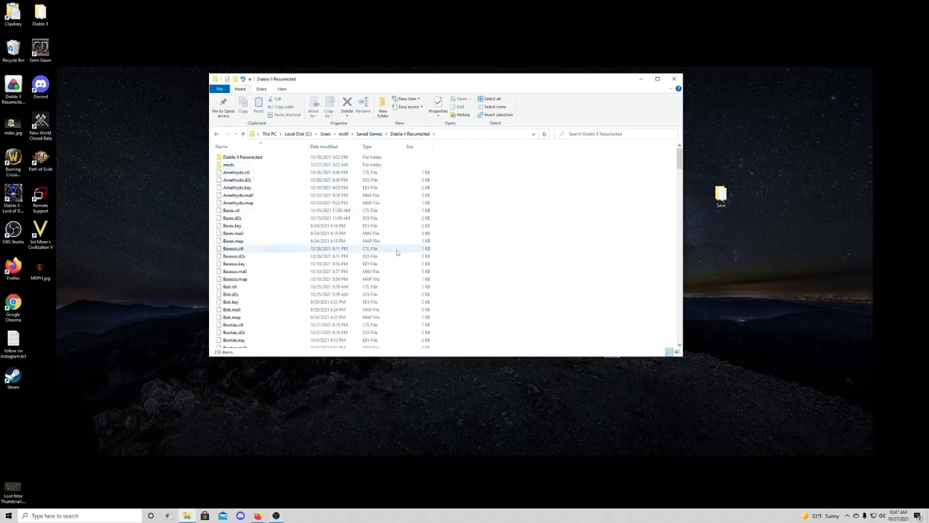
left_click(229, 164)
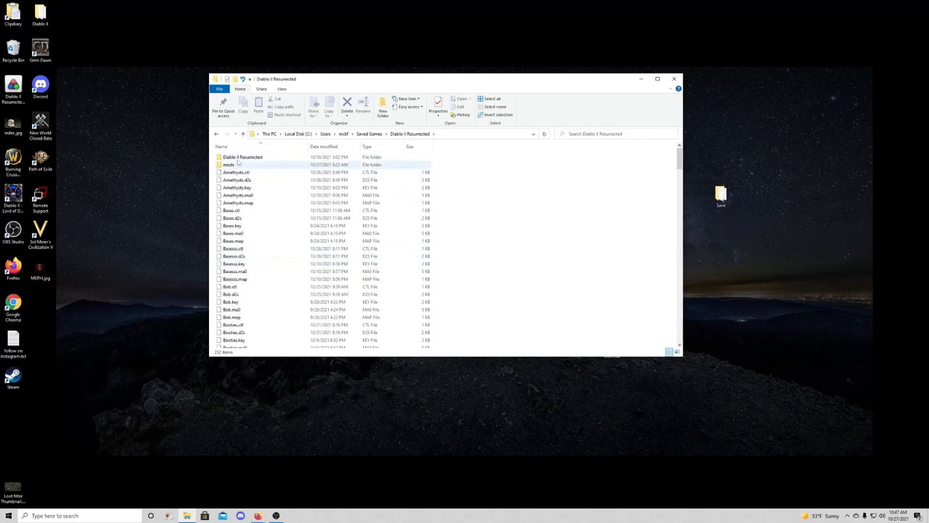
scroll("down", 3)
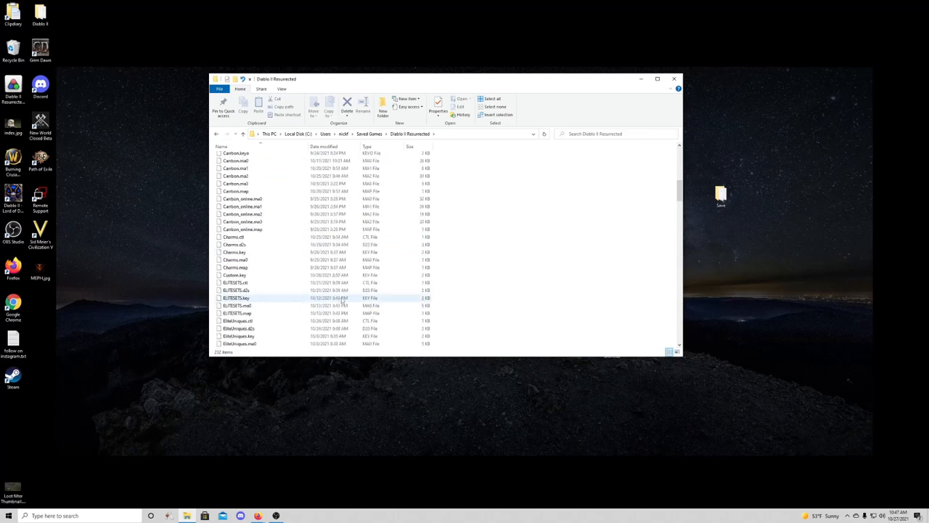
scroll("down", 3)
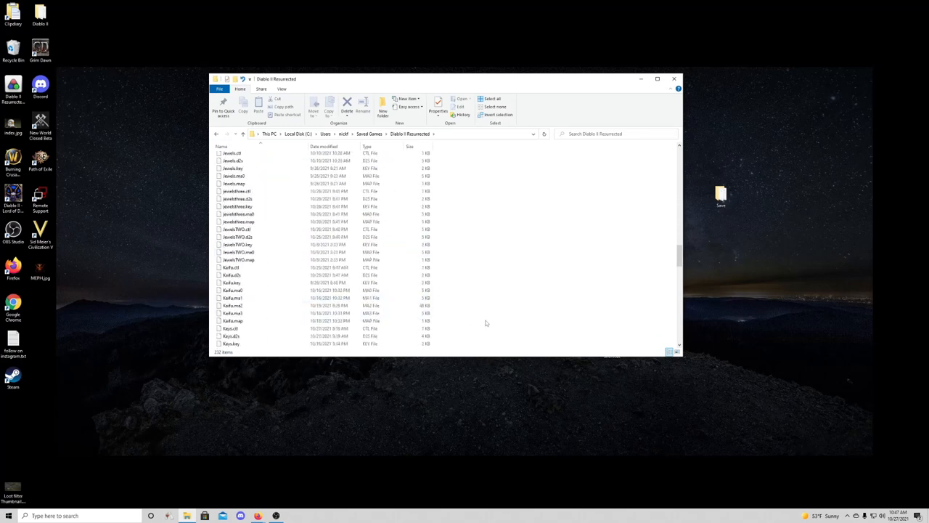
scroll("down", 3)
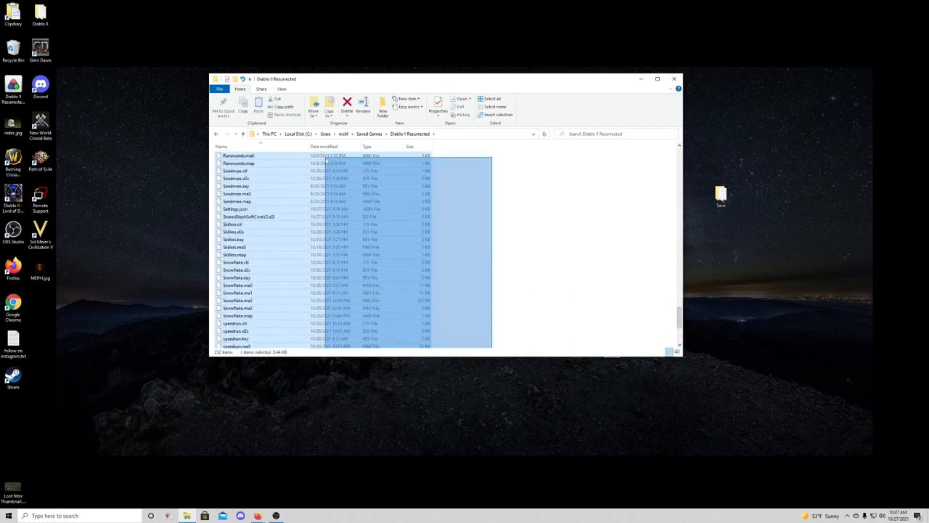
scroll("up", 3)
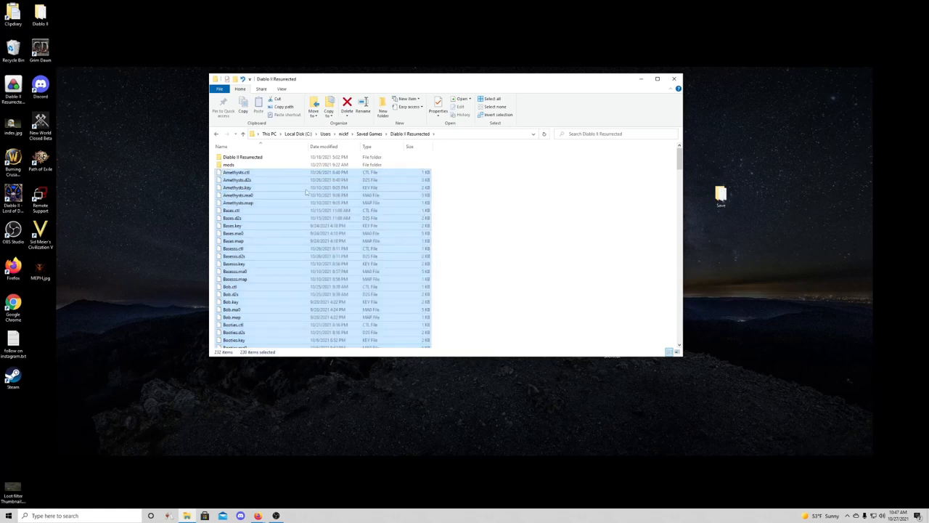
Paste the save files into mods\filter, check them, and close File Explorer.
double_click(229, 165)
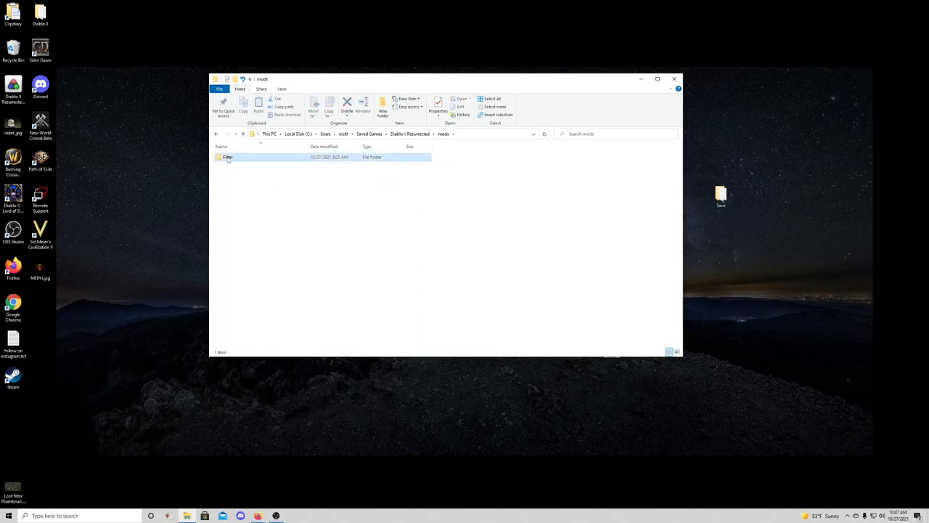
double_click(228, 156)
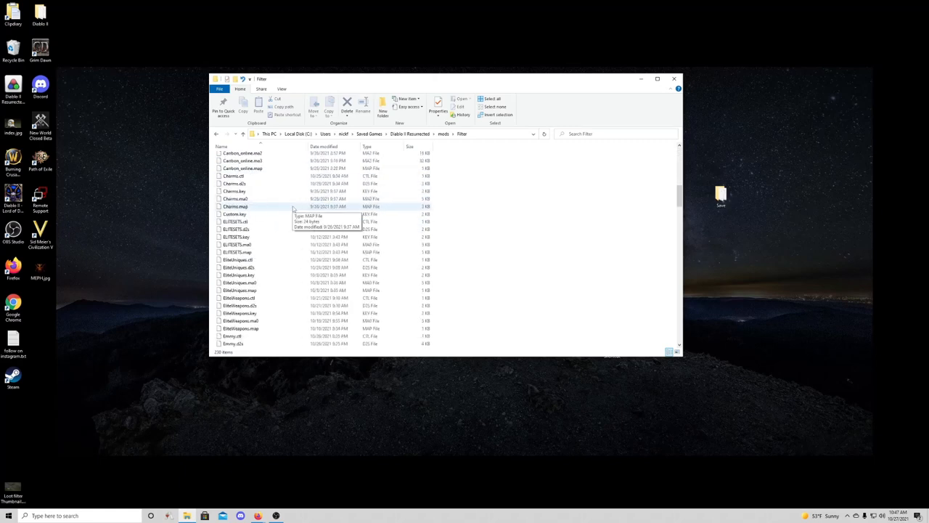
scroll("down", 3)
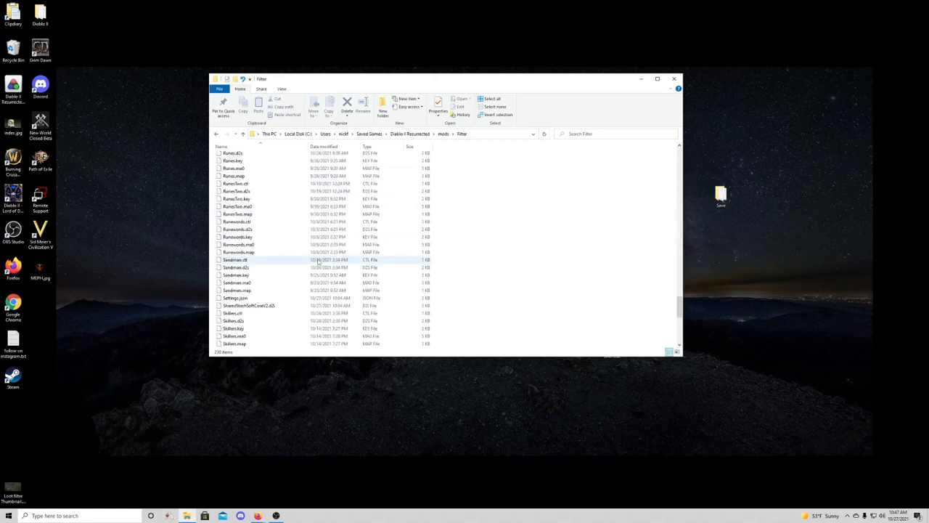
scroll("up", 3)
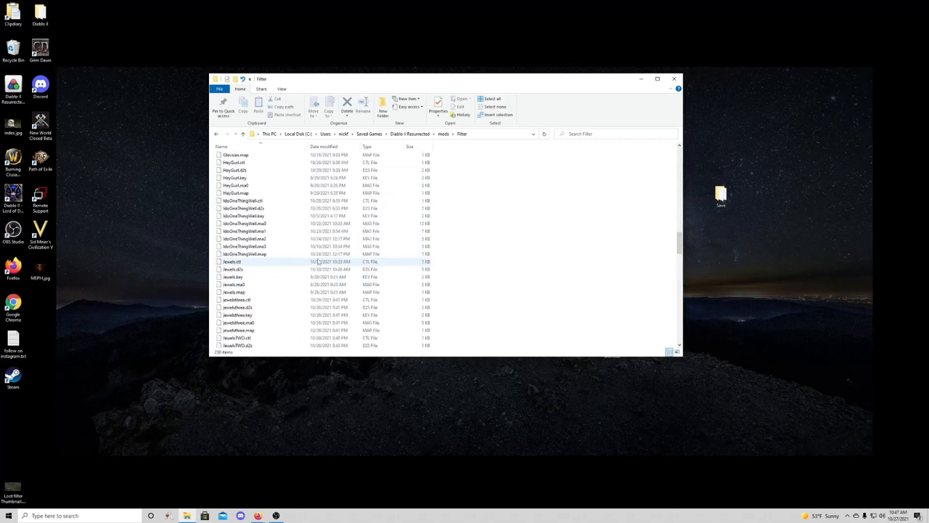
scroll("up", 3)
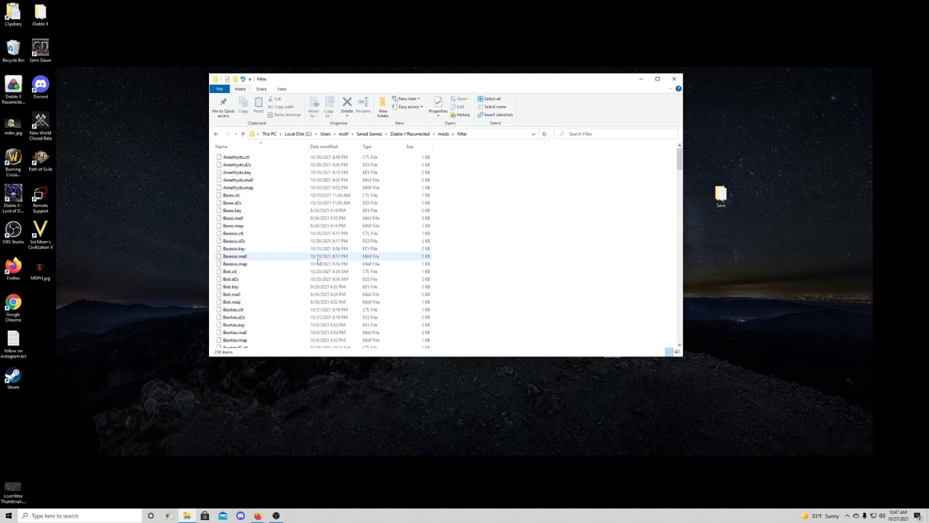
left_click(674, 79)
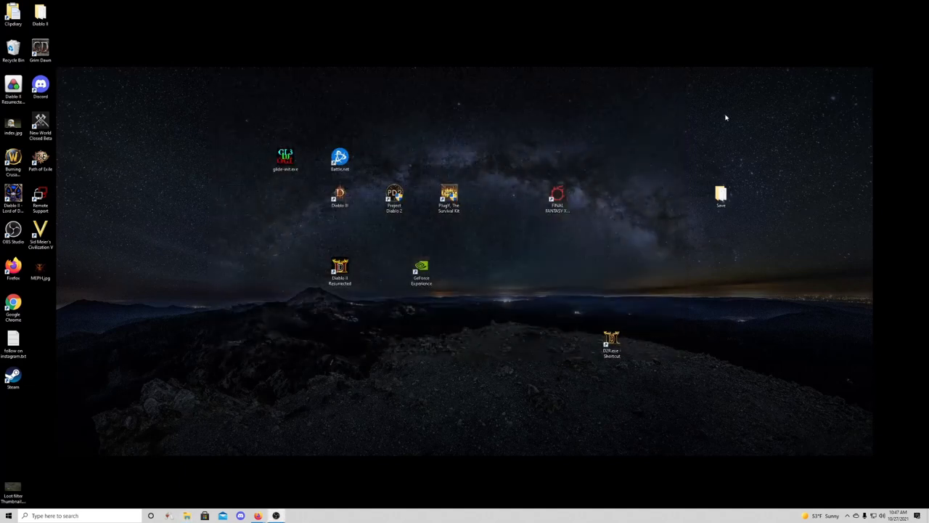
Line the D2R.exe shortcut up with the desktop game icons and launch the game from it.
left_click_drag(613, 346, 476, 273)
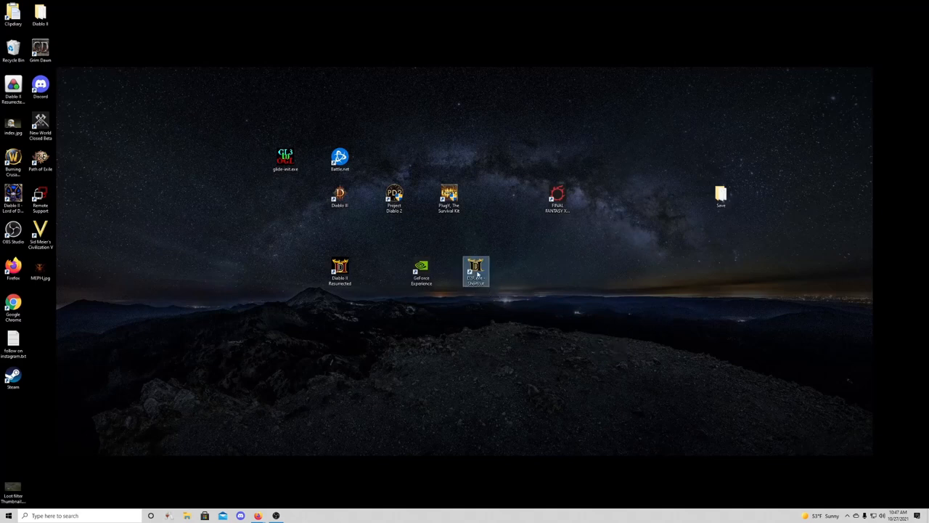
left_click_drag(476, 273, 530, 273)
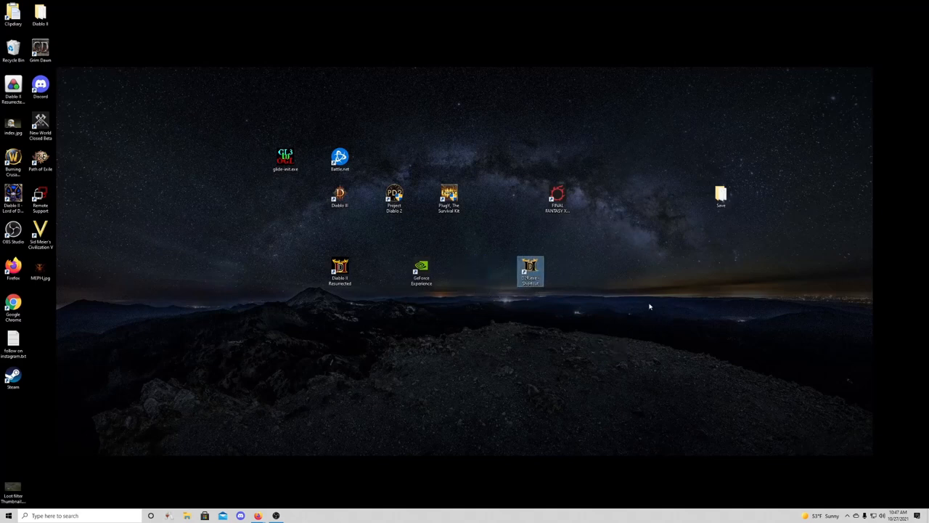
double_click(340, 268)
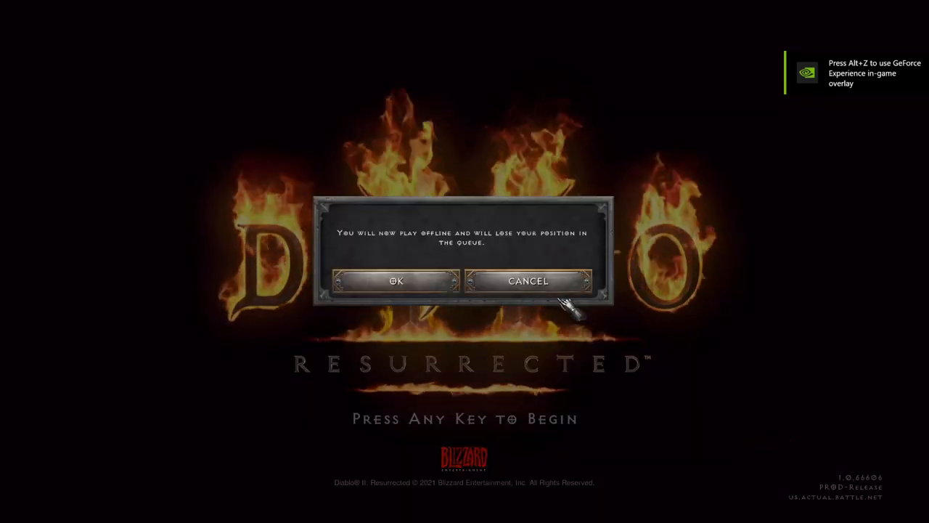
Accept offline play, start on Hell difficulty and view the last shared stash page.
left_click(397, 282)
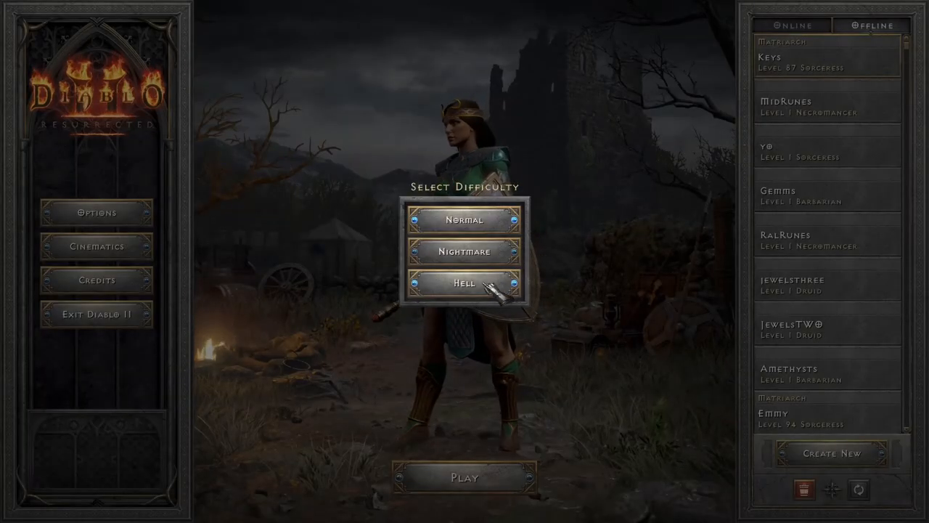
left_click(464, 283)
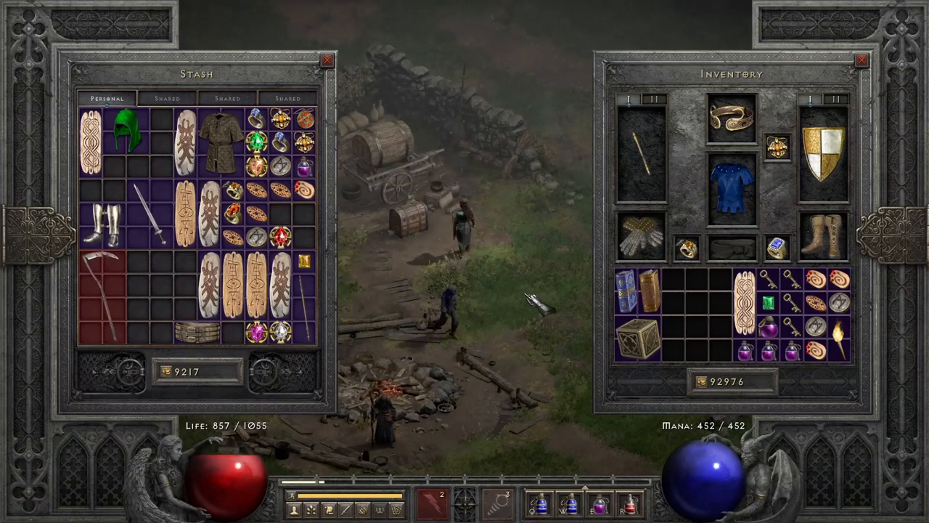
left_click(286, 99)
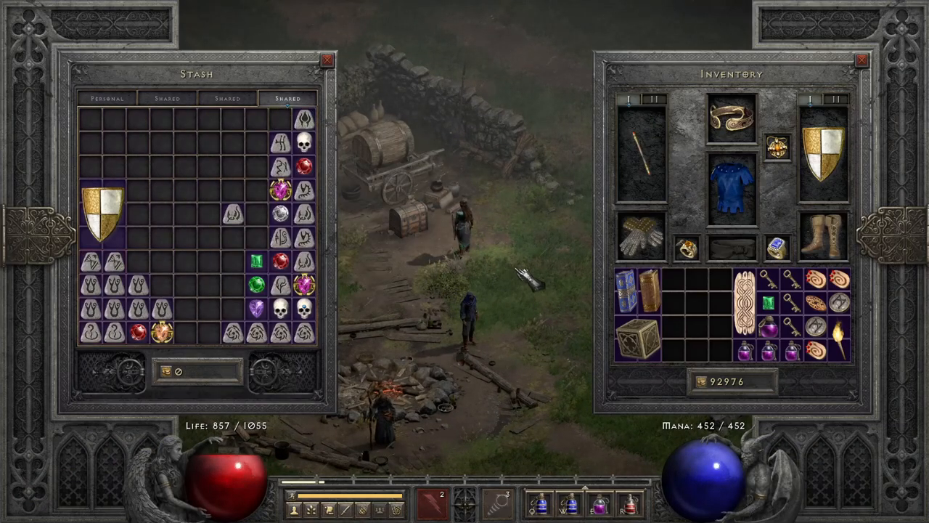